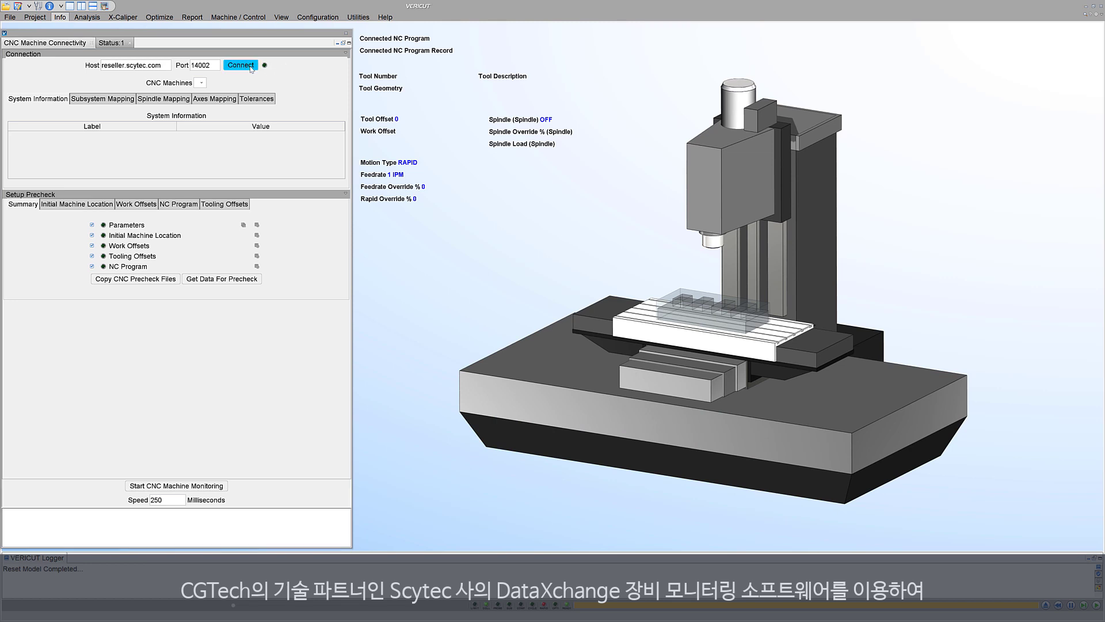
Connect to the DataXchange server and select machine 1:Focas Simulator to show its system information.
click(240, 65)
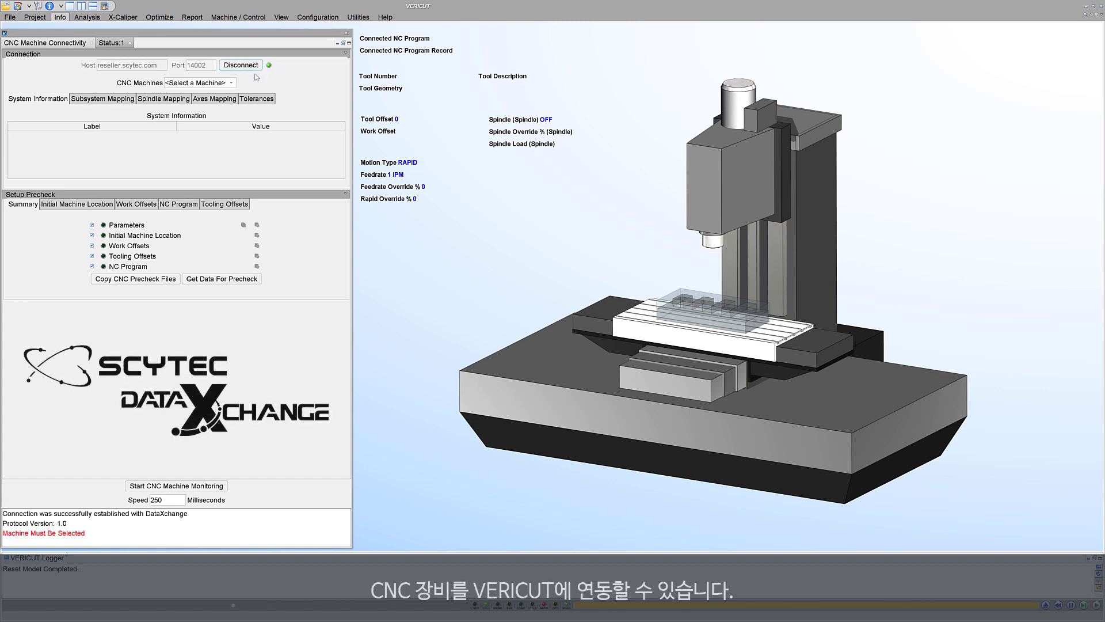
click(198, 82)
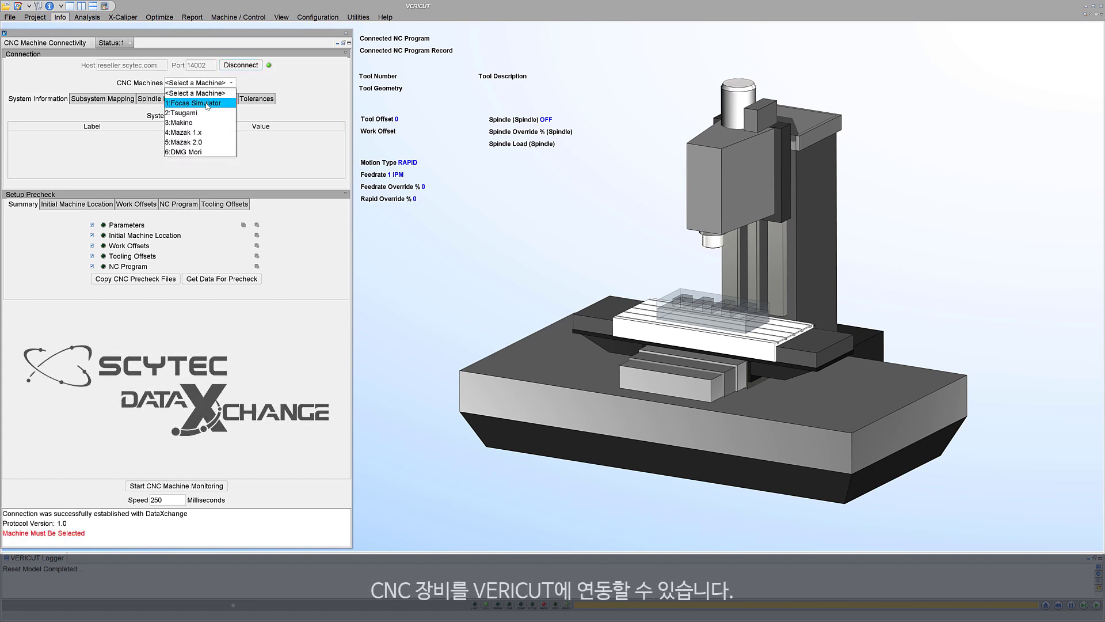
click(192, 103)
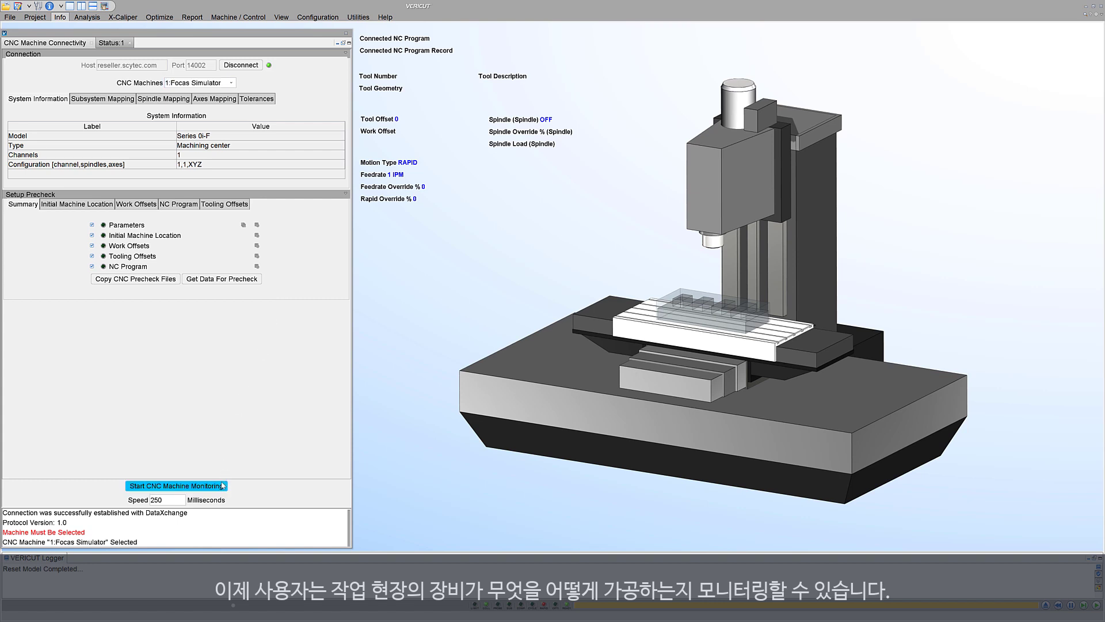
Start live monitoring of the Focas Simulator and view program O4's tool and connectivity details.
click(176, 484)
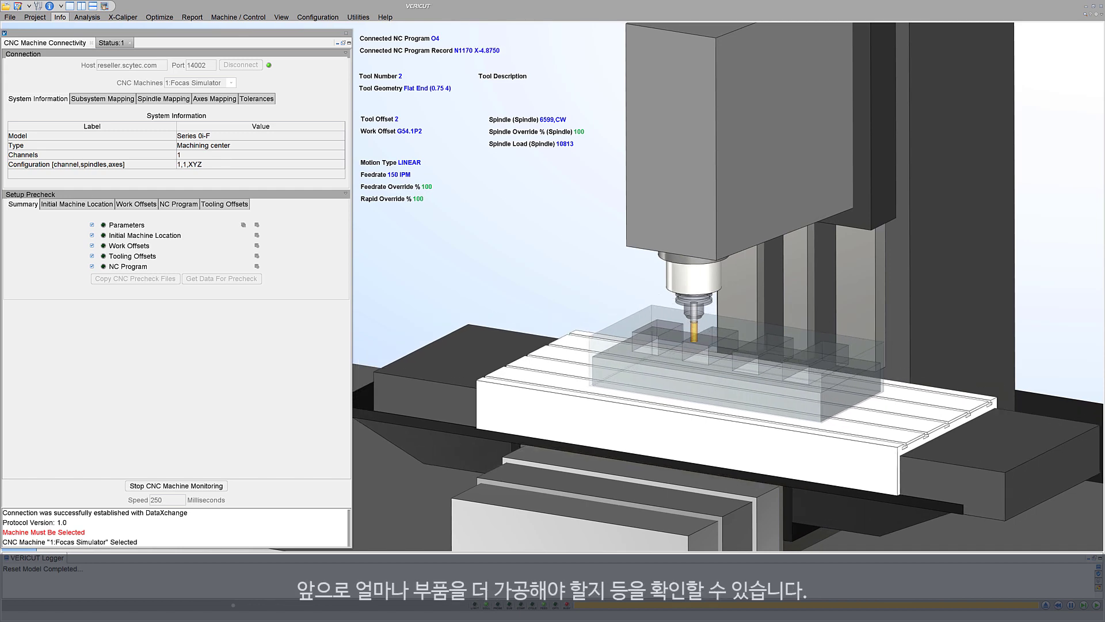
click(111, 42)
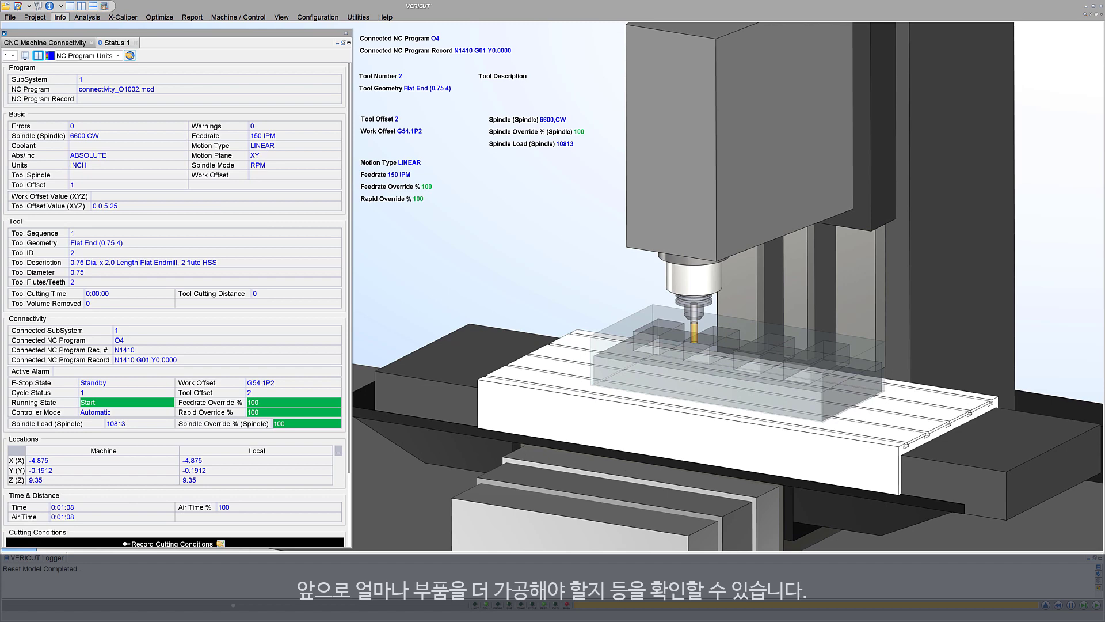